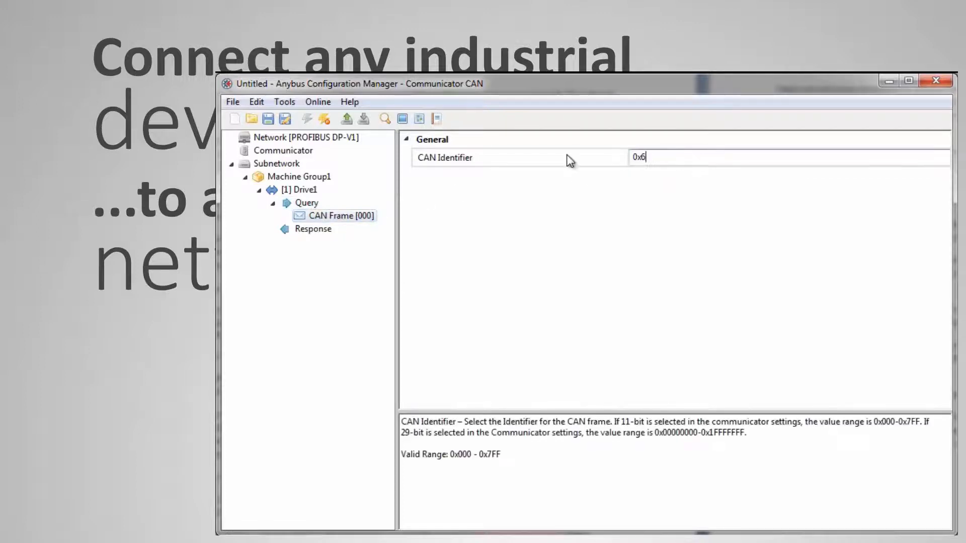
Add a DWord Constant object and a 1-byte Data object to the Drive1 query's CAN frame
right_click(335, 215)
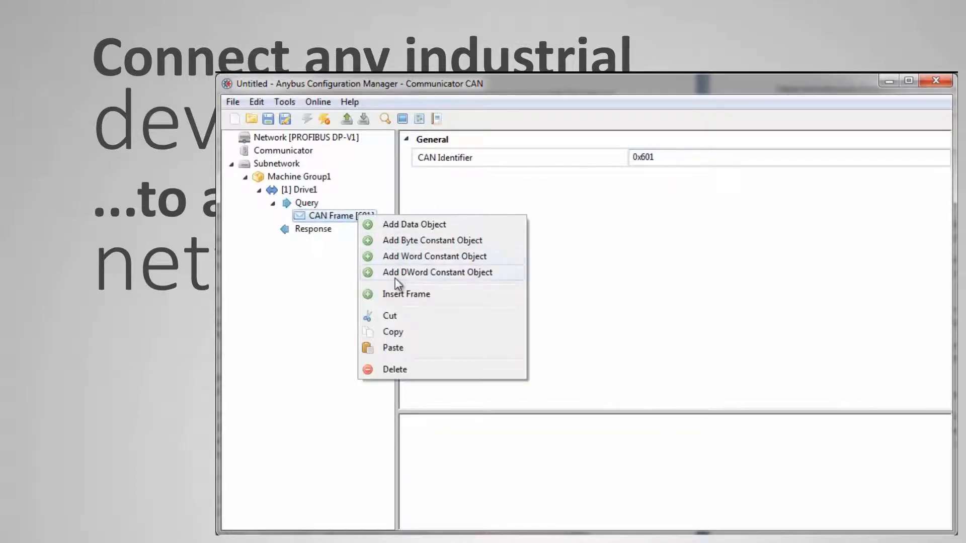
left_click(437, 272)
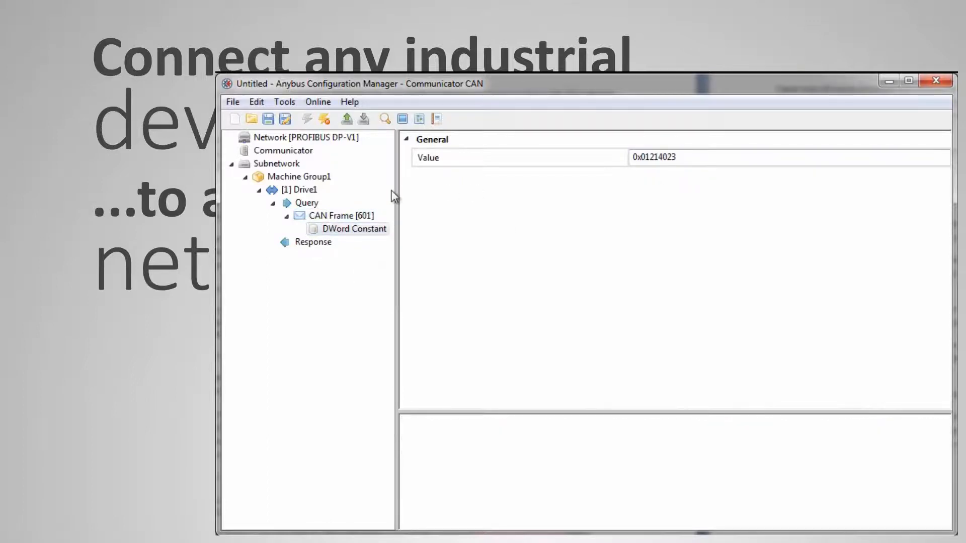
left_click(329, 242)
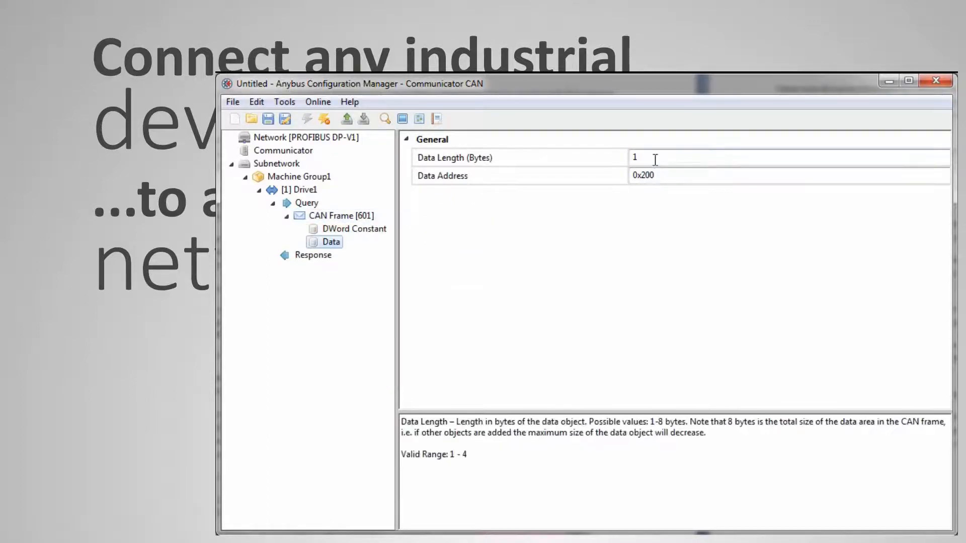